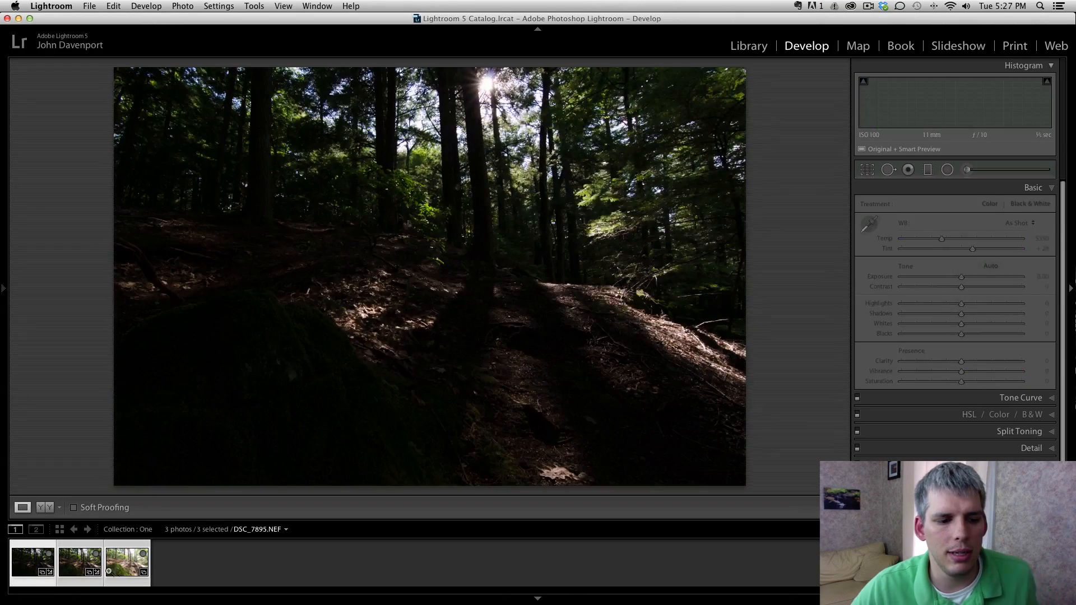
Step: Merge the three selected forest exposures to a 32-bit HDR, keeping alignment and deghosting
right_click(429, 275)
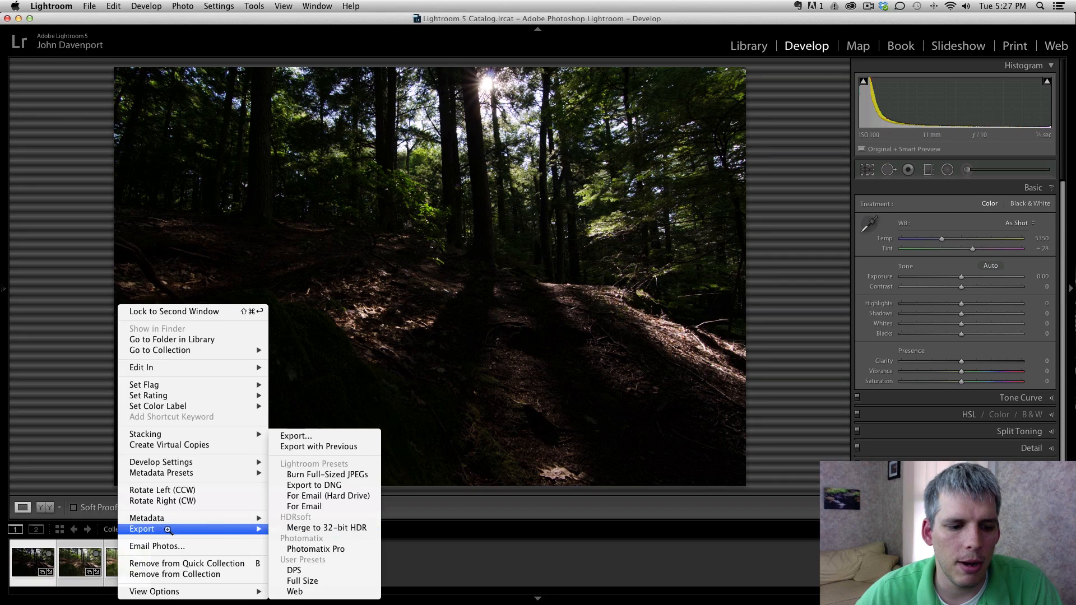
left_click(326, 528)
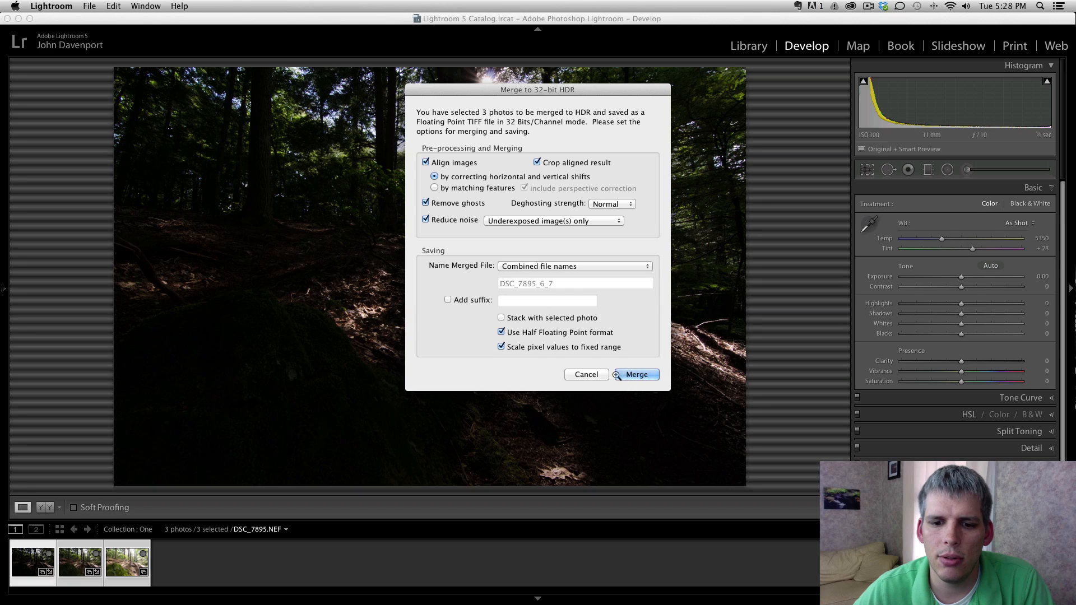
left_click(635, 374)
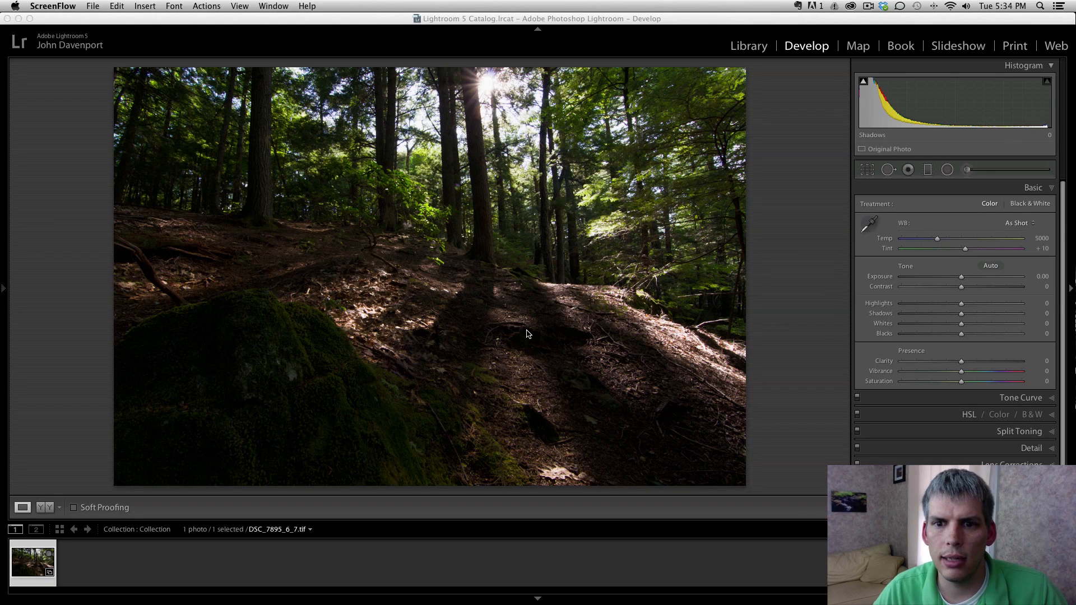
Step: Raise Exposure to +0.85, pull Highlights to -62 and lift Shadows to +100
left_click_drag(960, 302, 1001, 303)
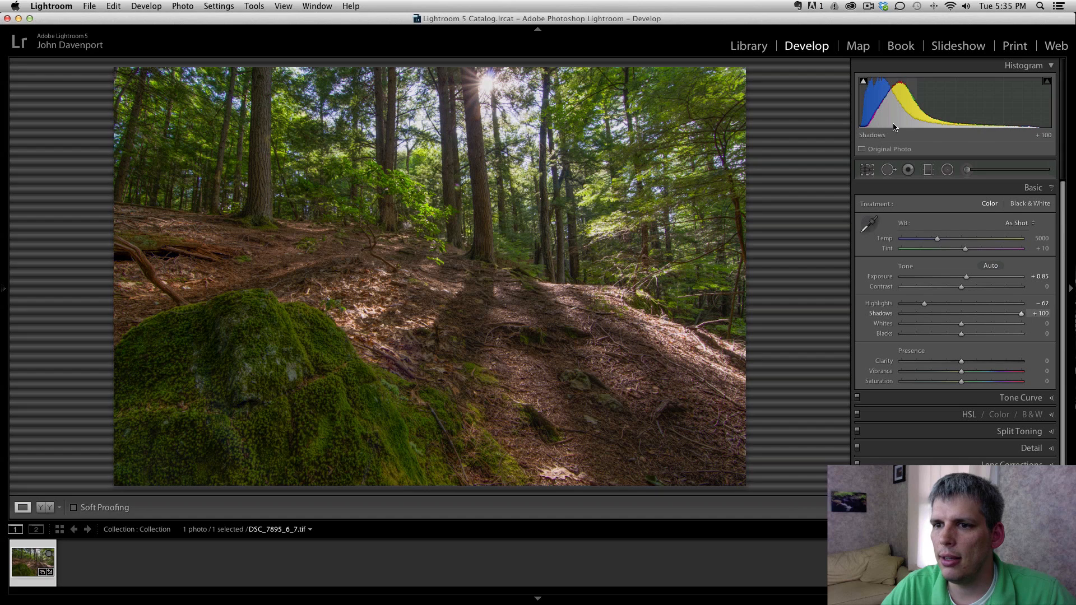
left_click_drag(961, 334, 957, 334)
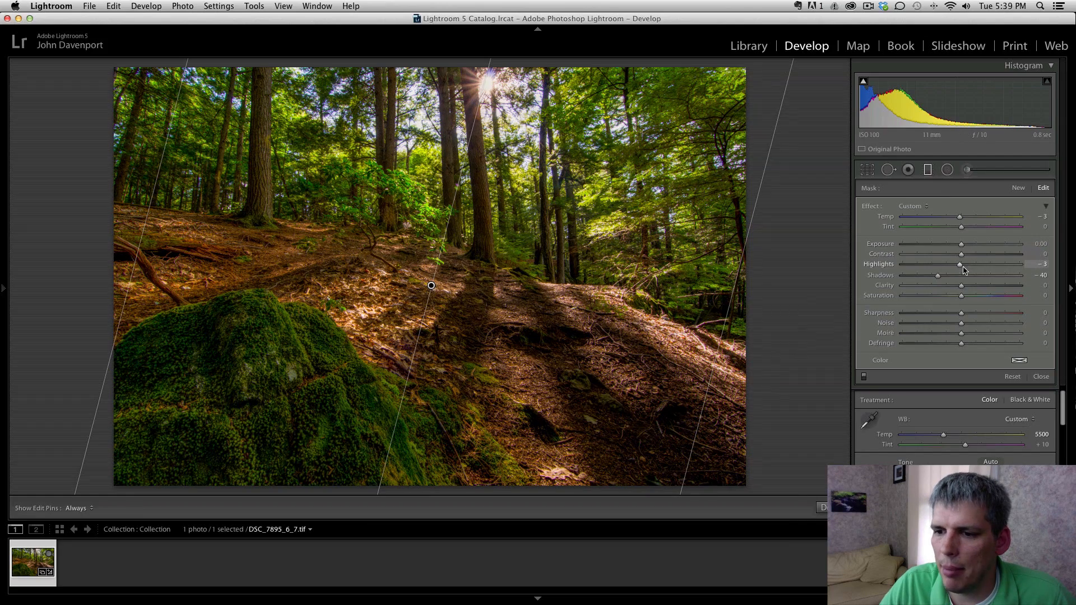
Step: Deepen the graduated filter's Shadows to about -40 with Highlights slightly positive
left_click_drag(959, 265, 941, 264)
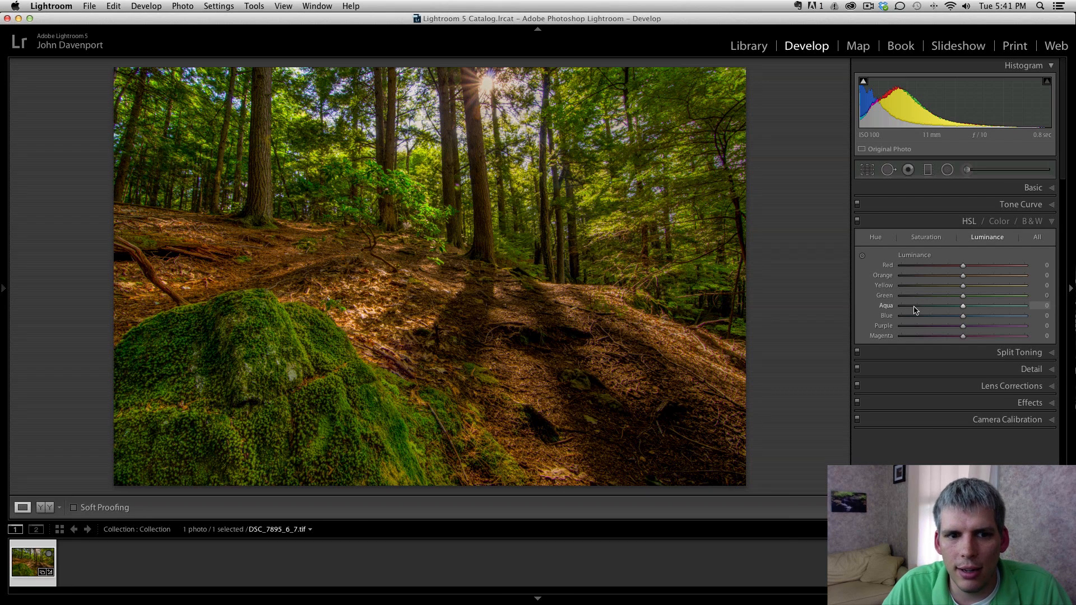
Step: Lower Green luminance to -54 in HSL, then move to per-colour saturation for greens at -10
left_click_drag(962, 295, 930, 295)
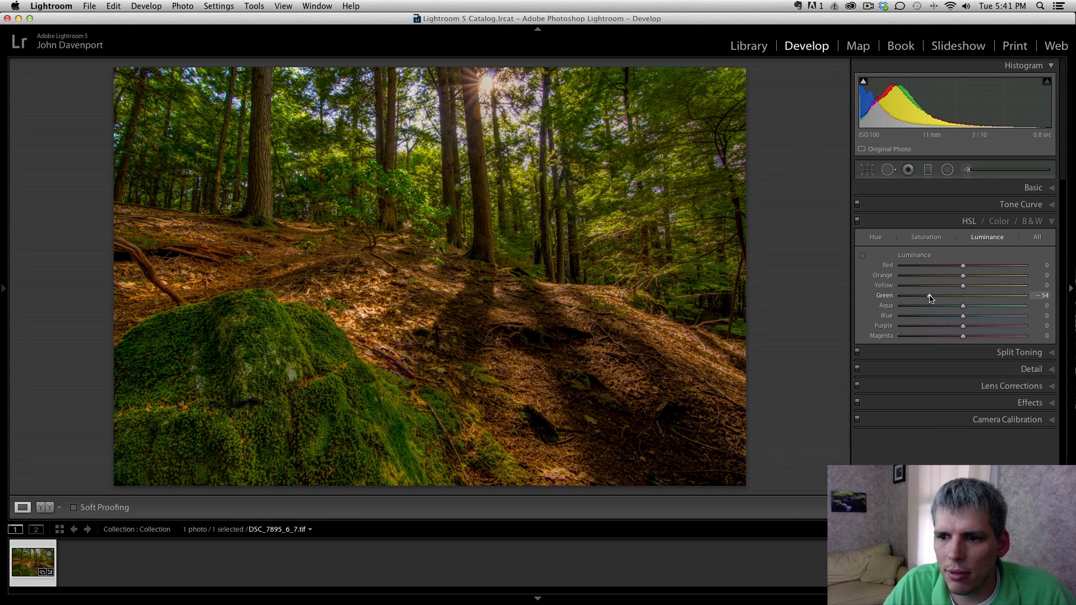
left_click(925, 236)
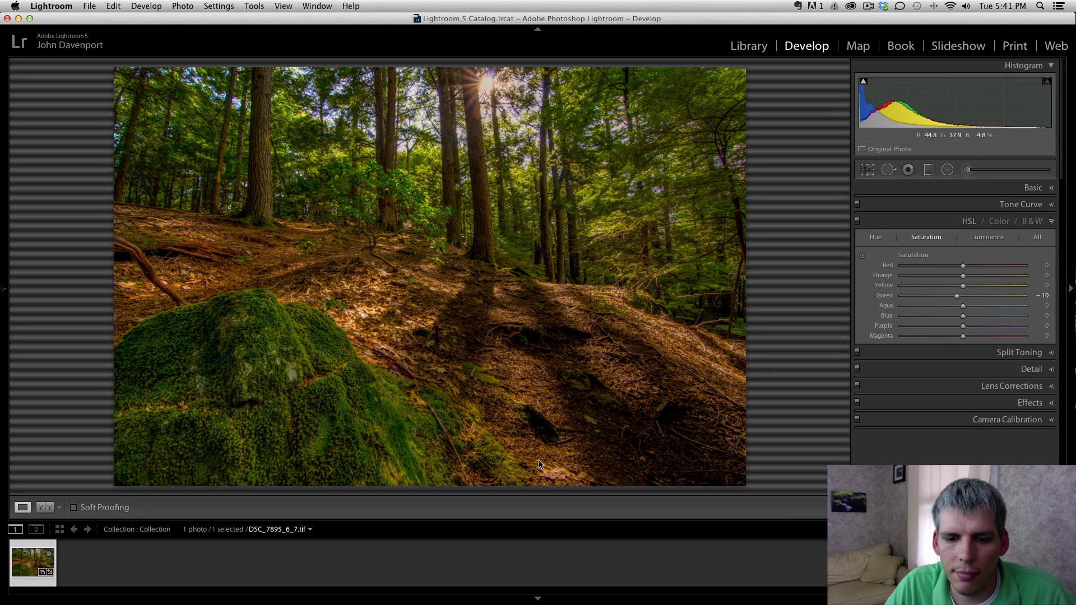
Step: Activate Spot Removal in Heal mode at size 75 for cleanup
left_click(888, 169)
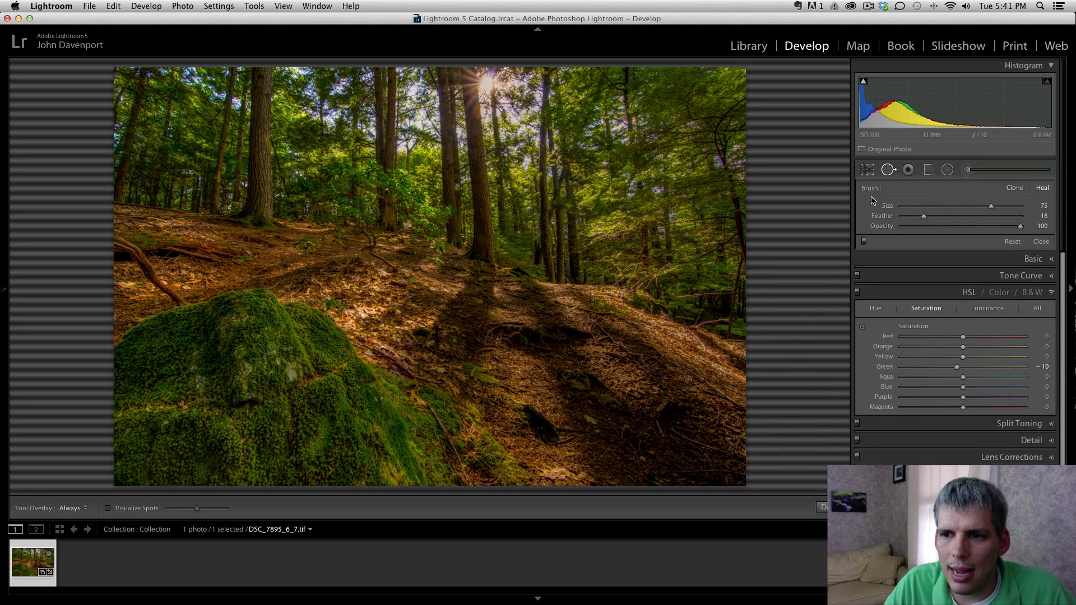